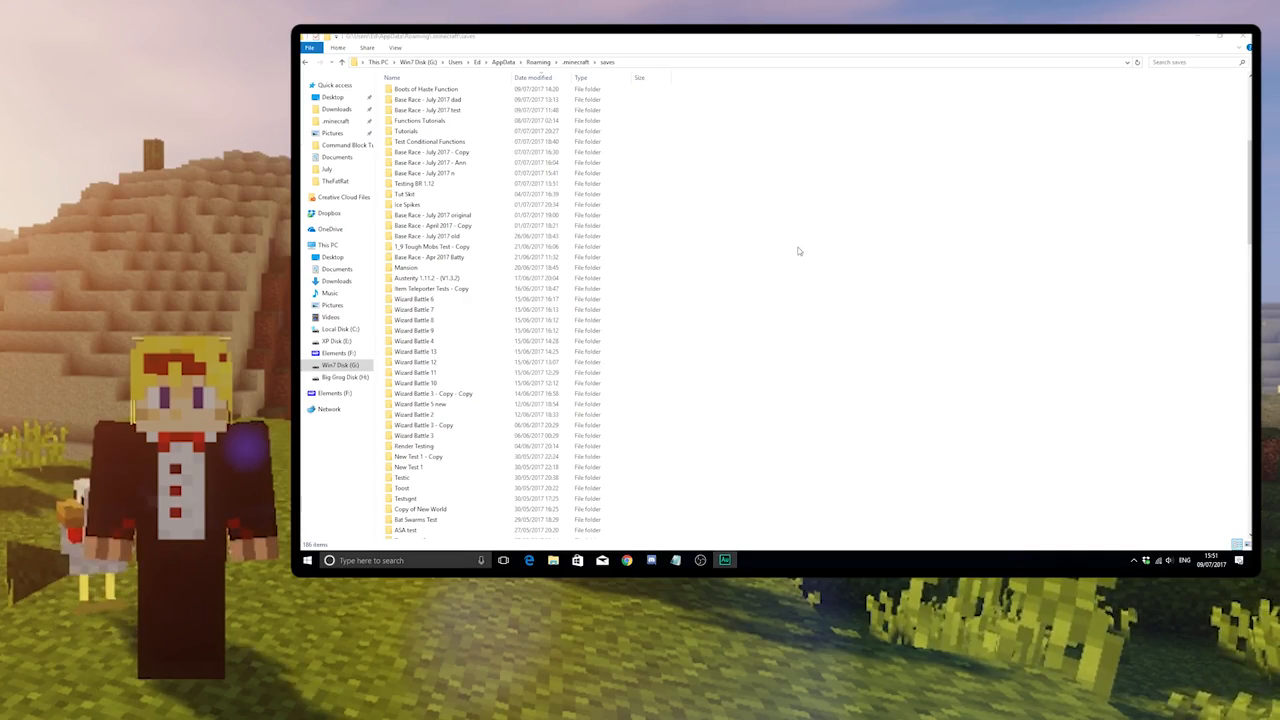
- Open the Boots of Haste Function world's data > functions > custom folder
click(427, 89)
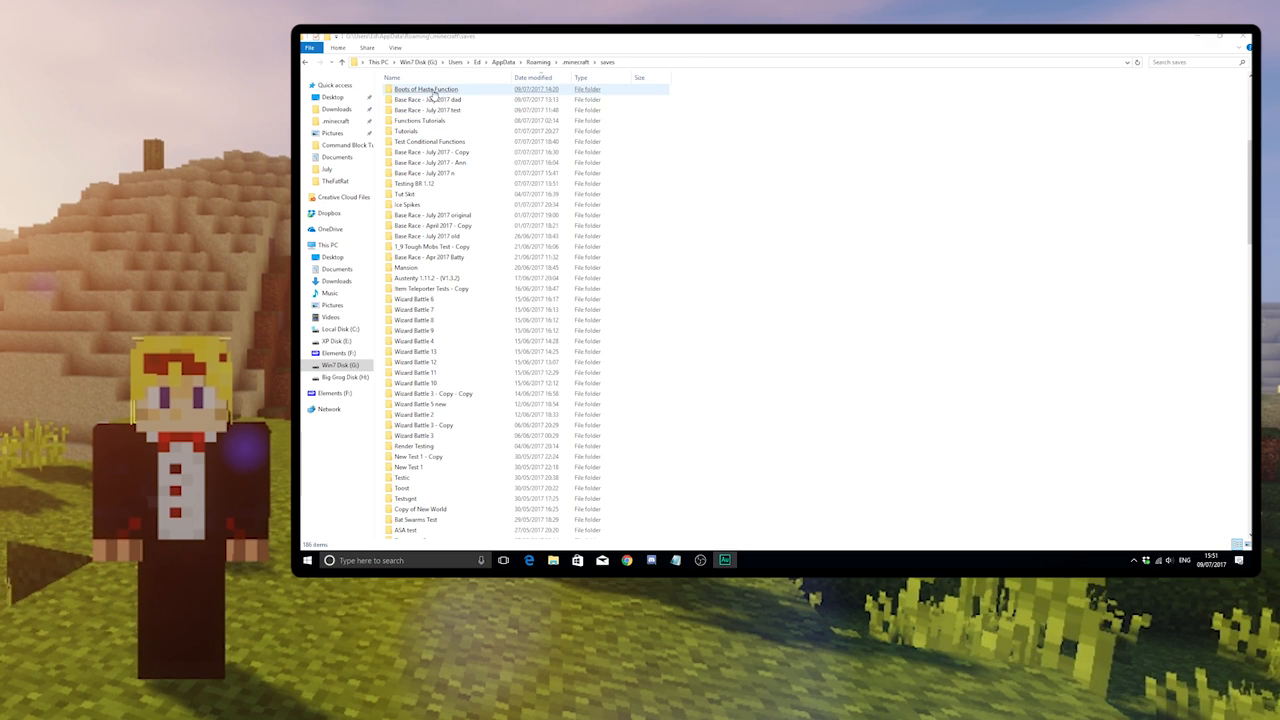
double_click(427, 89)
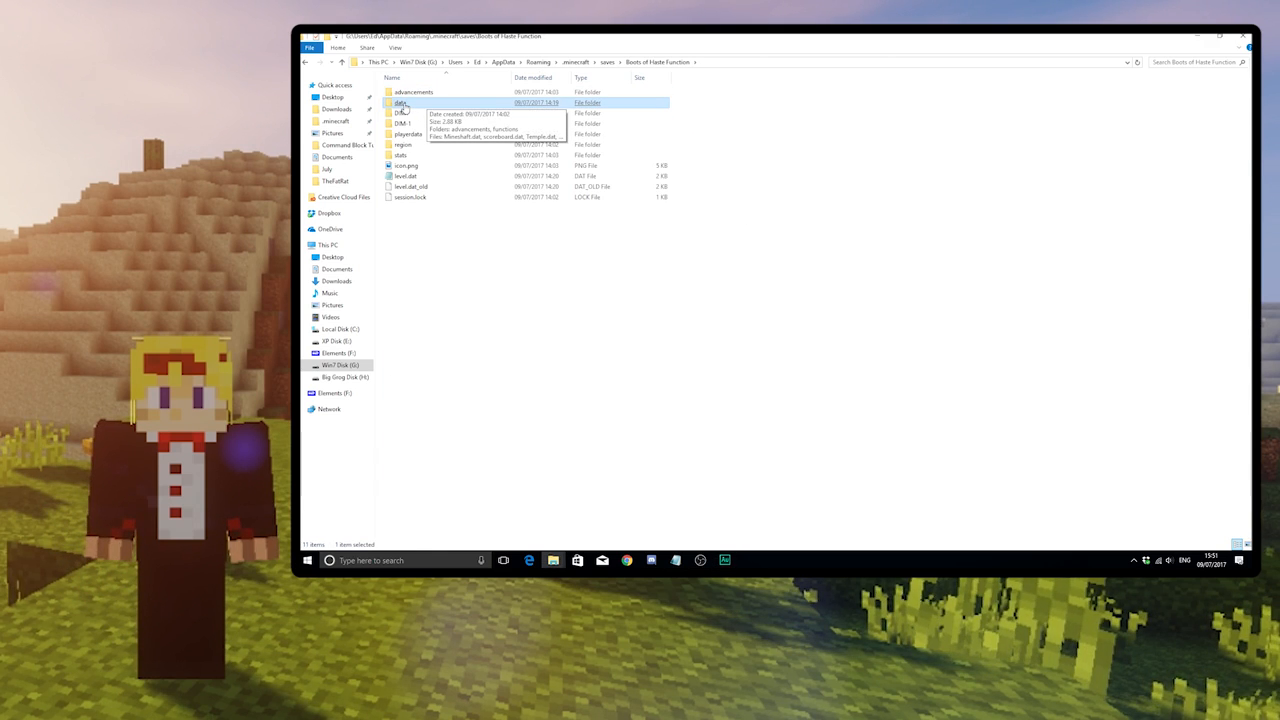
double_click(400, 102)
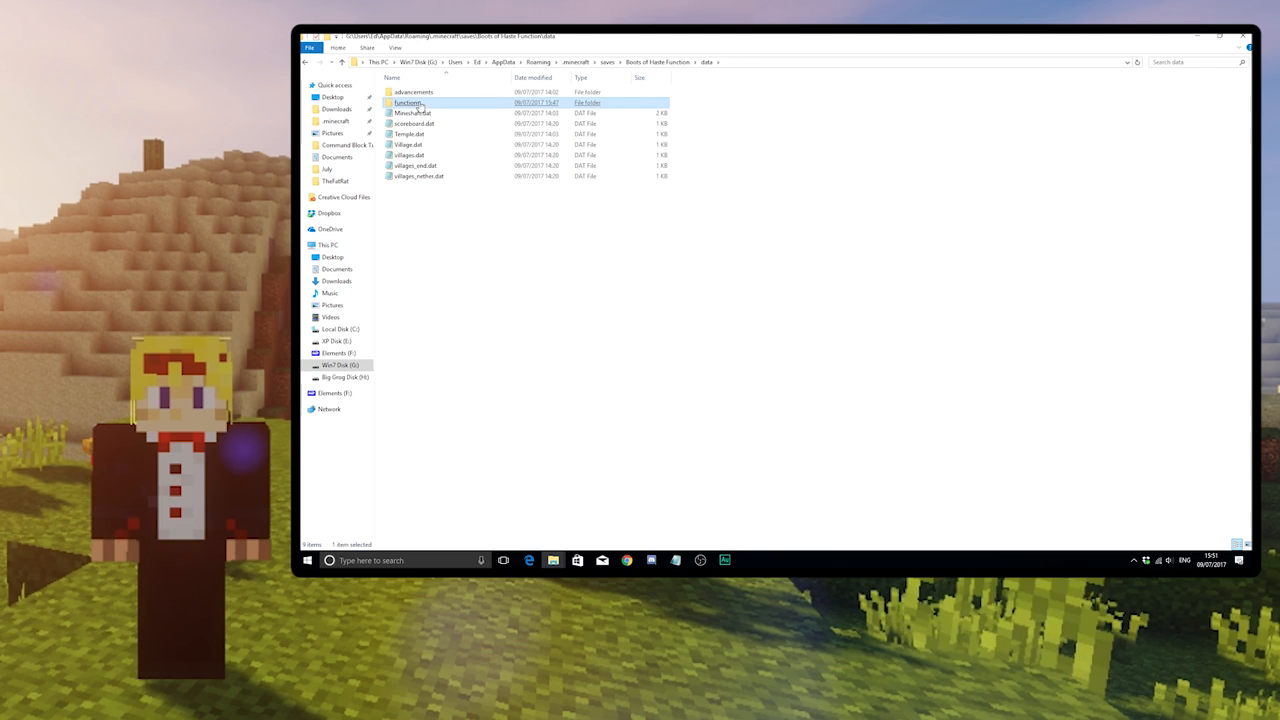
double_click(409, 103)
text(custom)
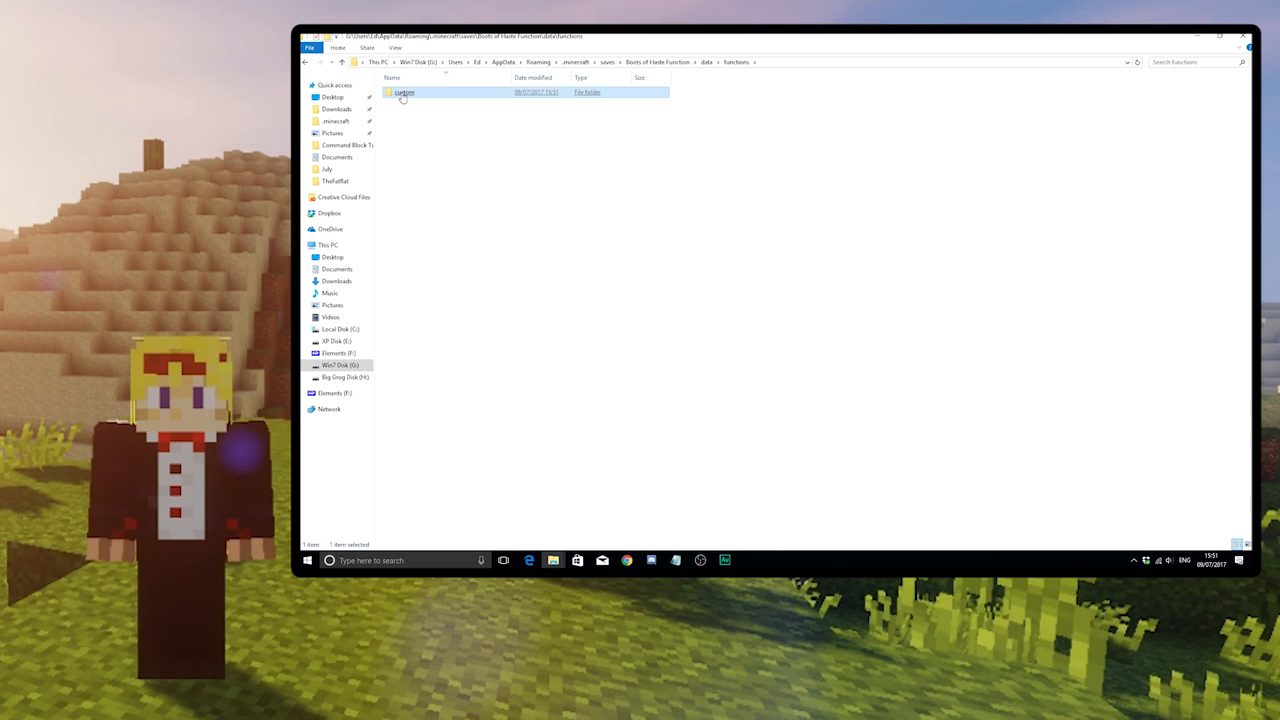
double_click(404, 92)
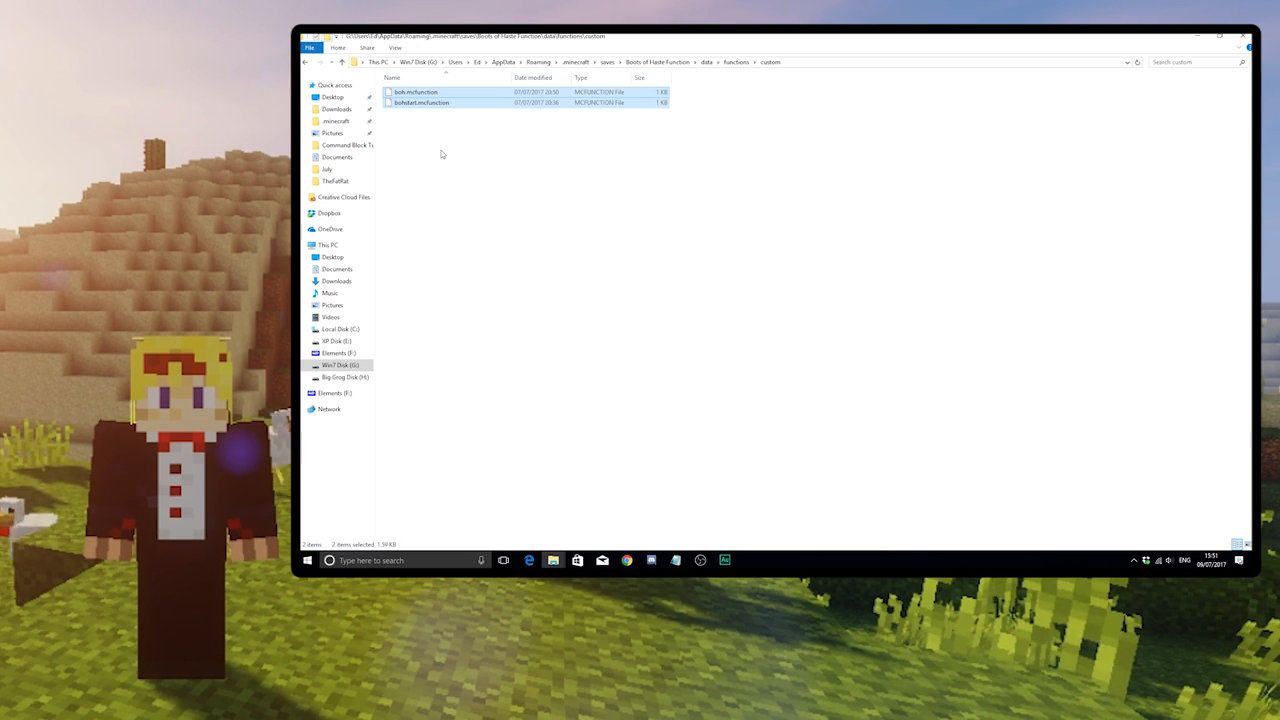
- Select bohstart.mcfunction and bring up its context menu
right_click(441, 154)
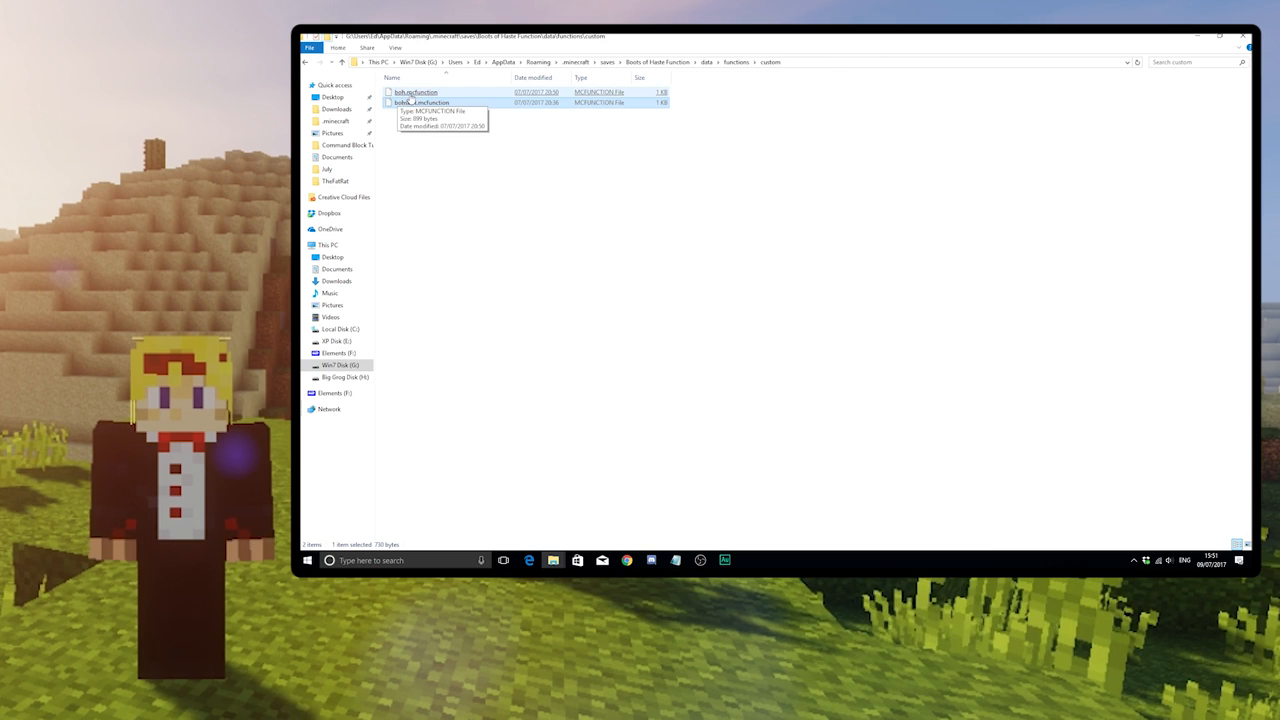
click(432, 140)
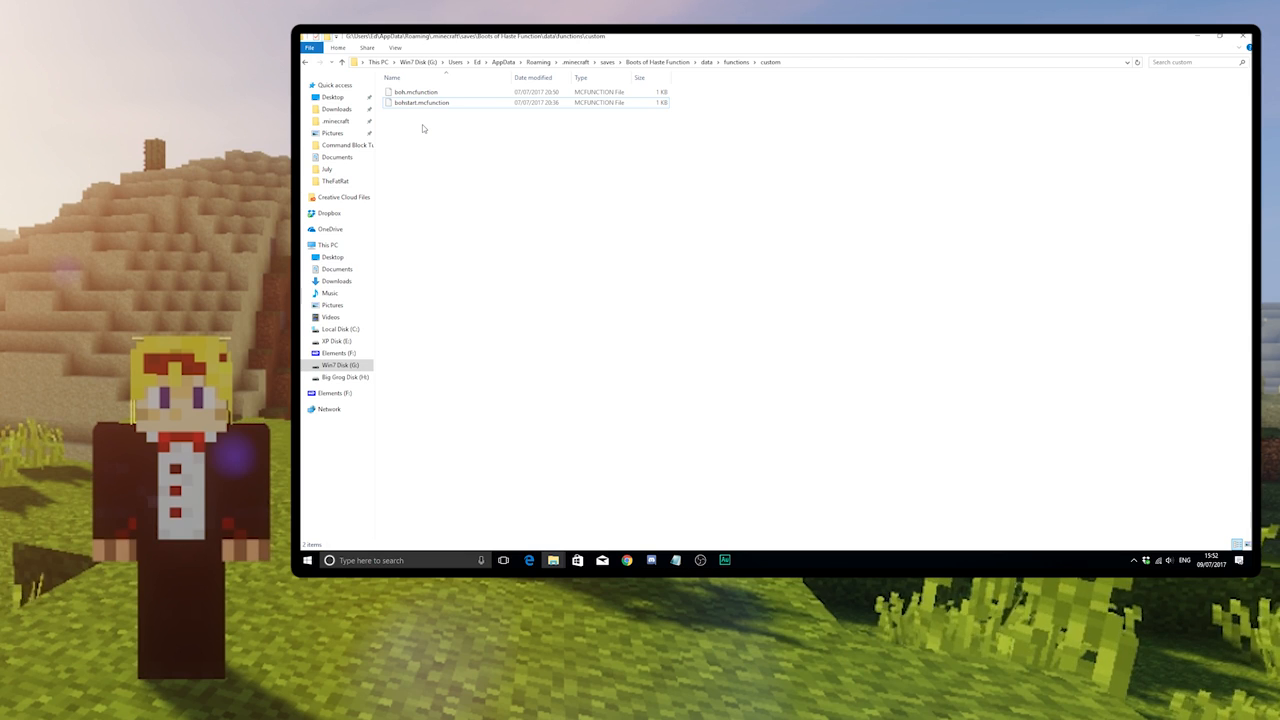
click(421, 102)
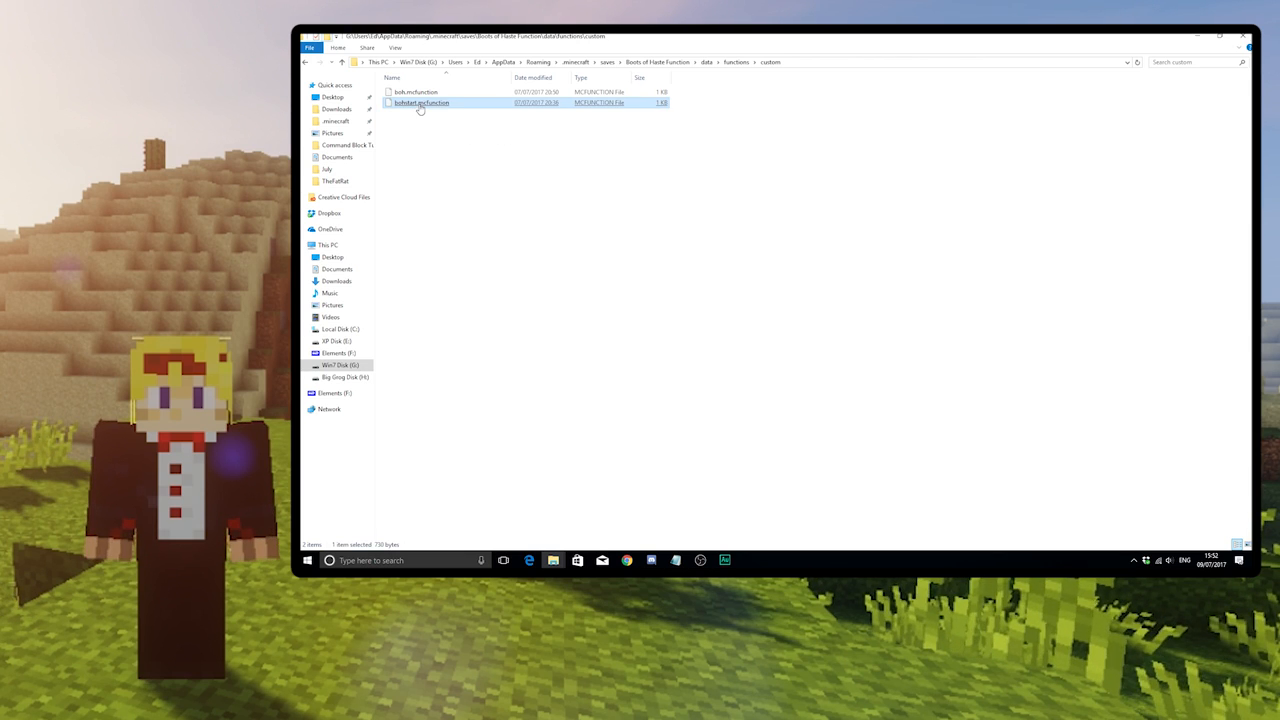
right_click(421, 102)
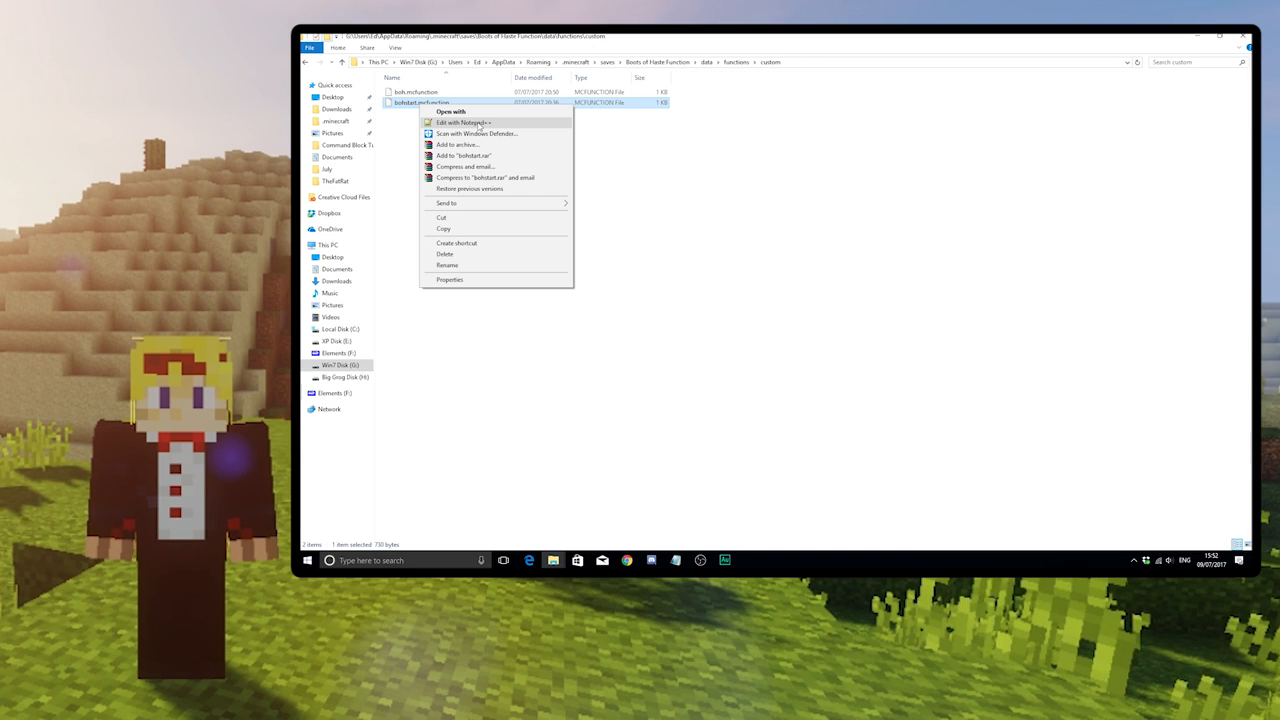
- Edit bohstart.mcfunction in Notepad++ and scroll through its seven setup commands
click(463, 122)
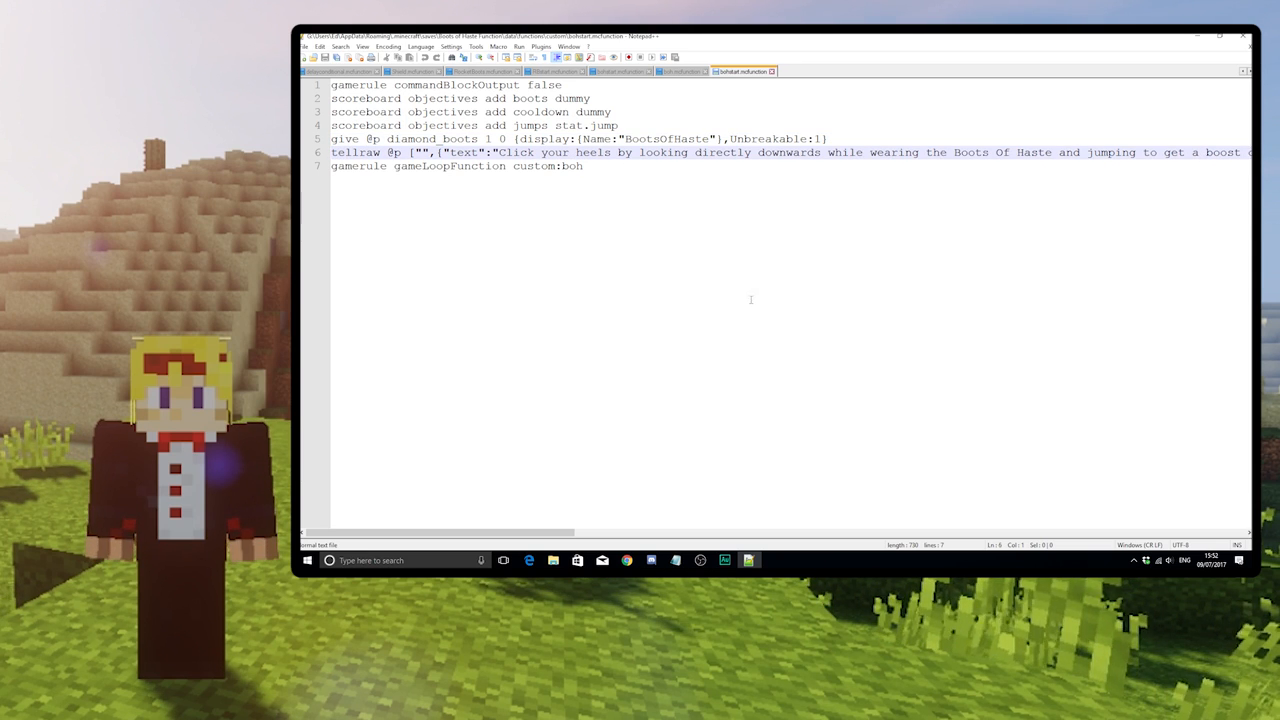
scroll(right, 3)
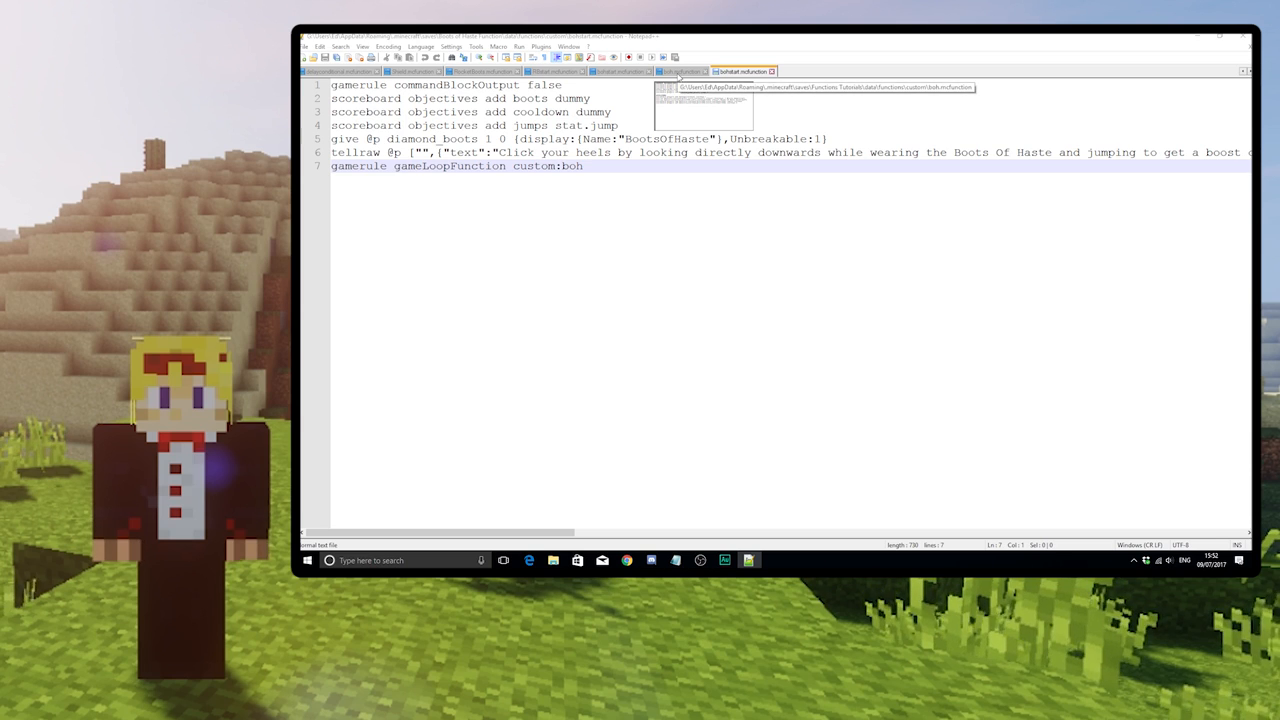
- Switch to boh.mcfunction and start highlighting its detect-triggers commands
click(684, 71)
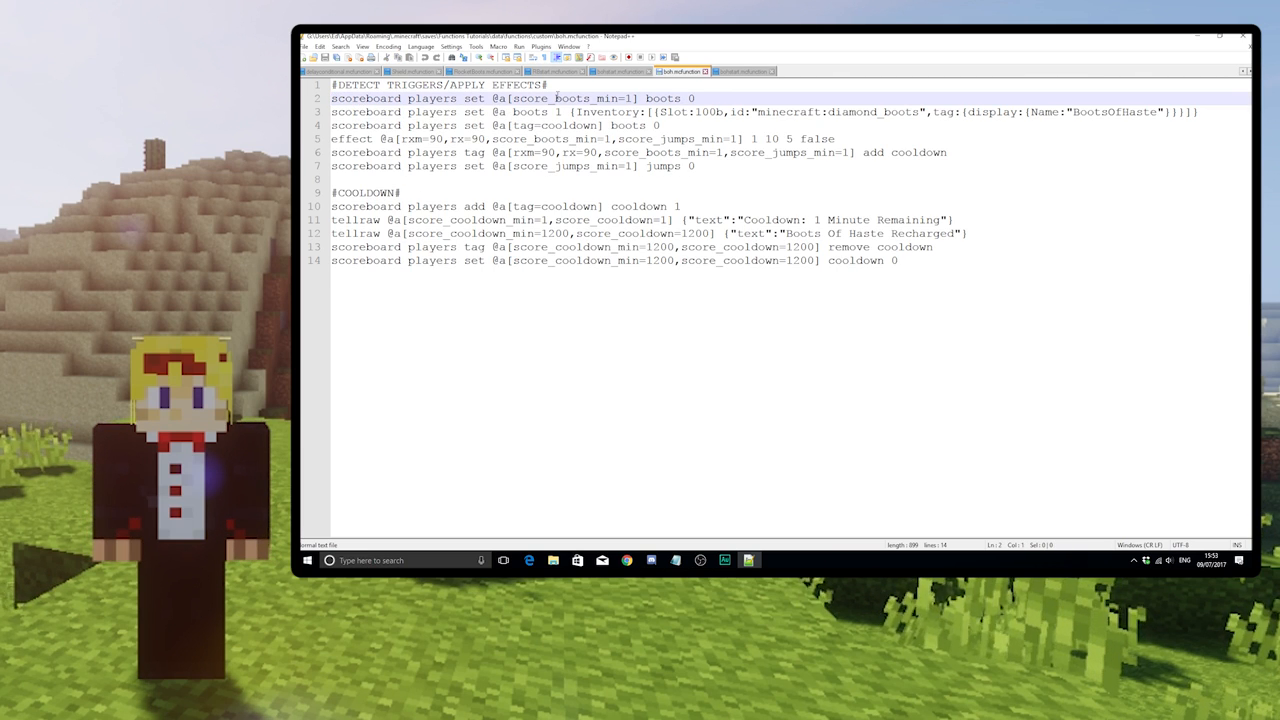
click(700, 166)
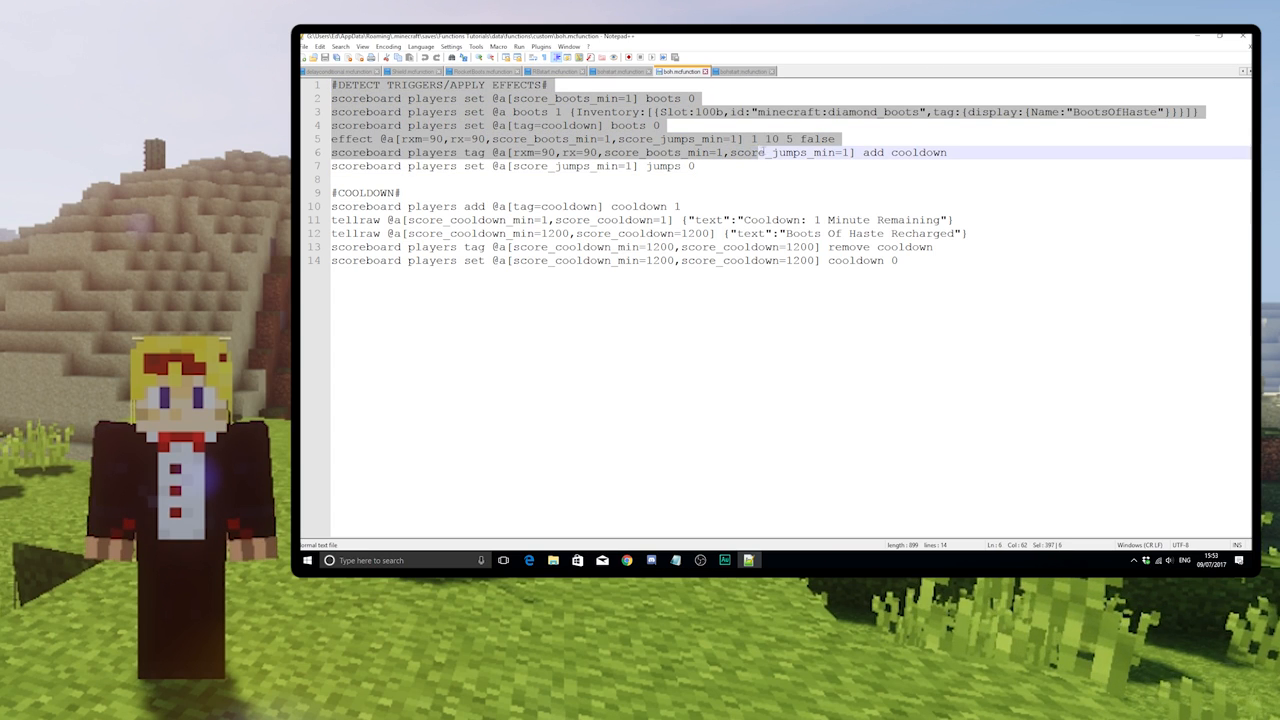
click(814, 166)
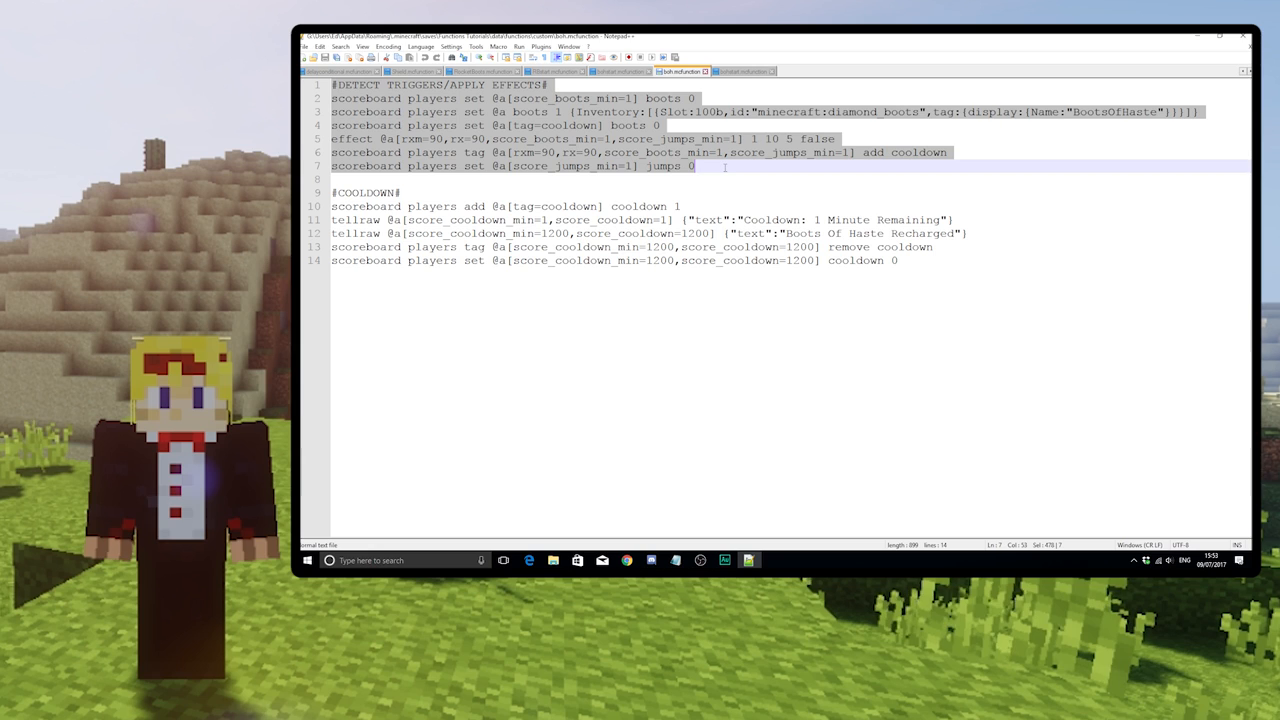
click(617, 138)
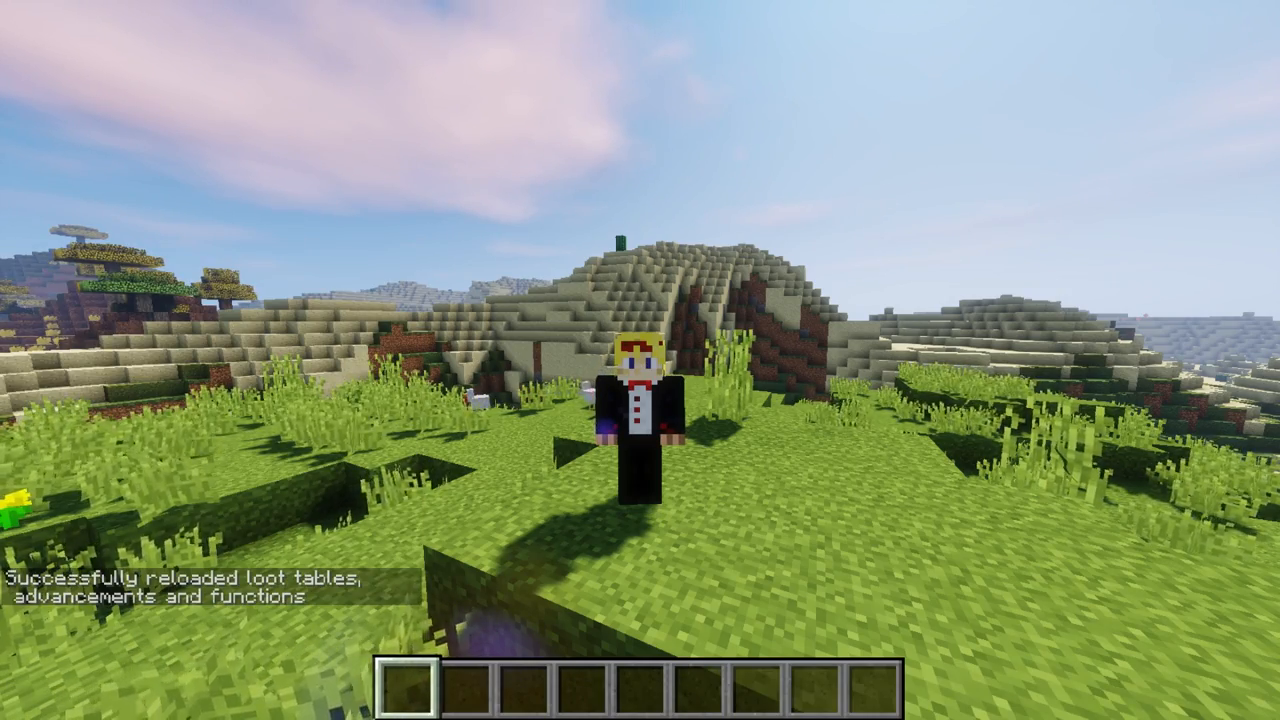
- Type the /function custom:bohstart command into Minecraft chat
text(/func)
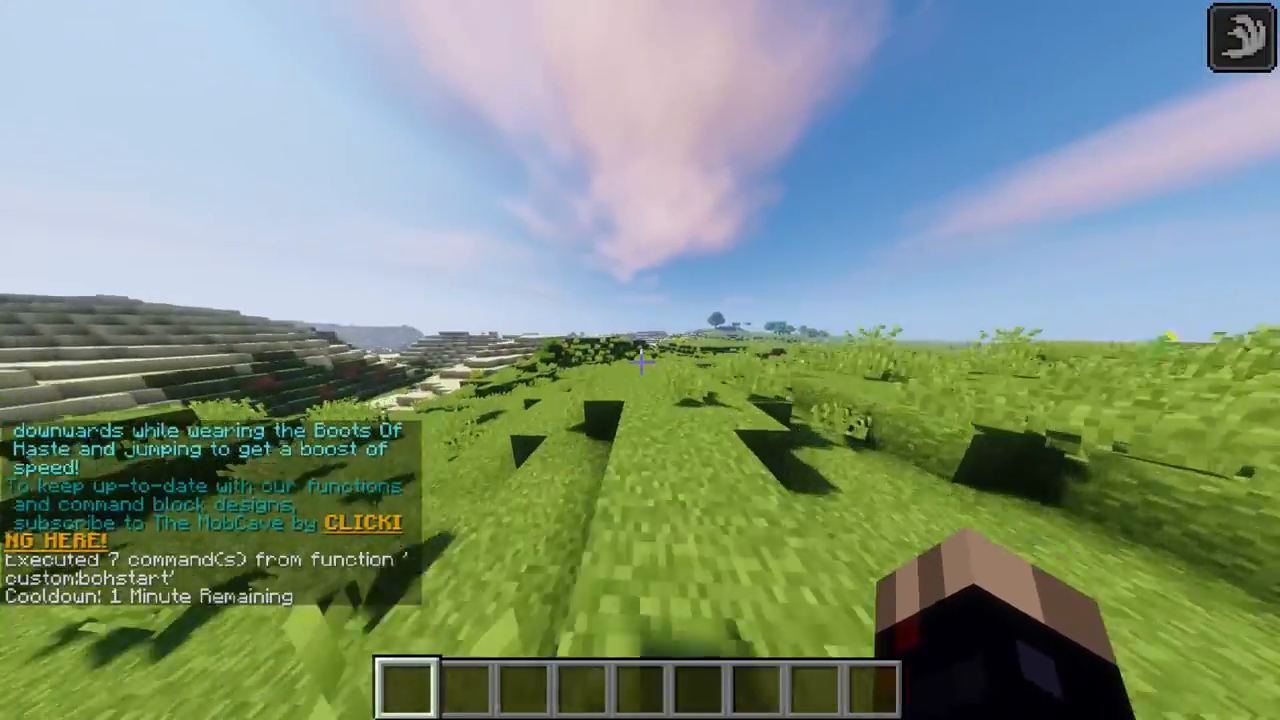
mouse_move(640, 360)
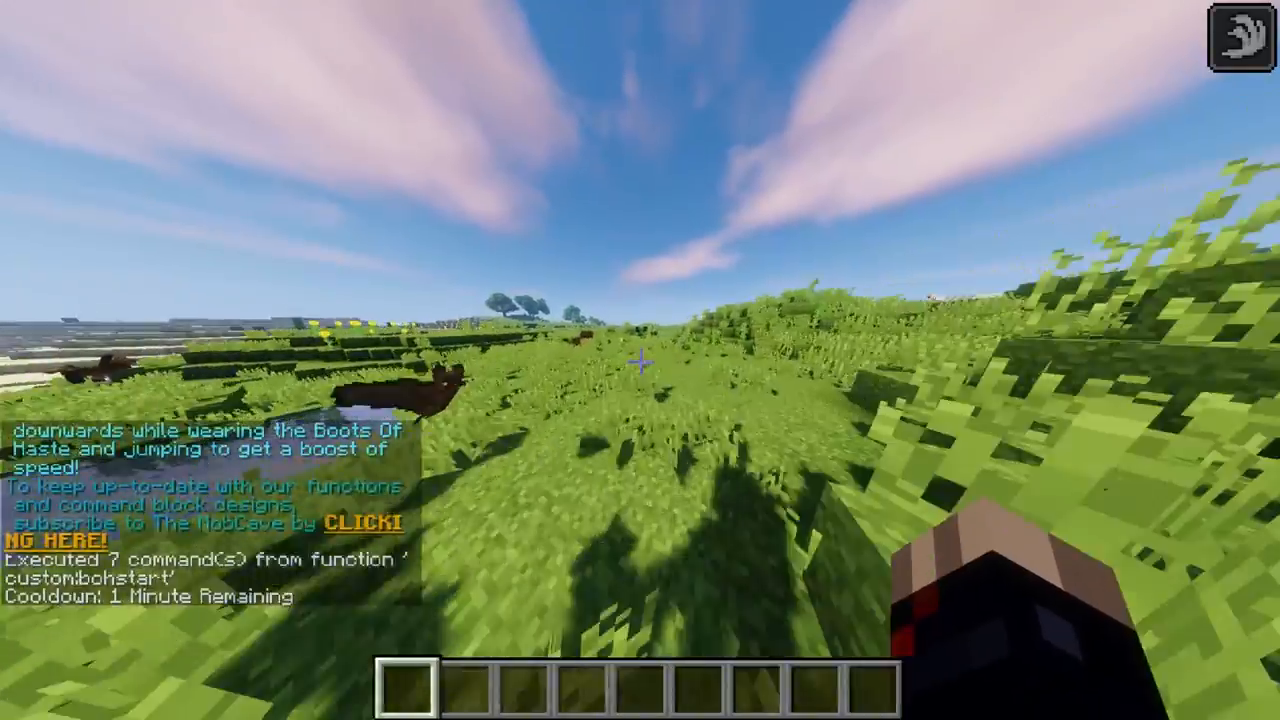